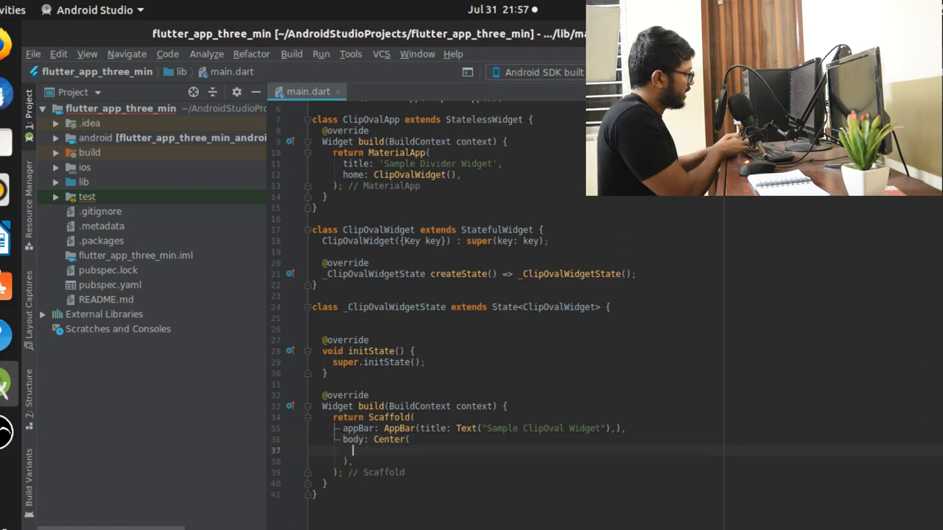
# - Begin a child: entry inside the Scaffold body's Center
pyautogui.write('chil')
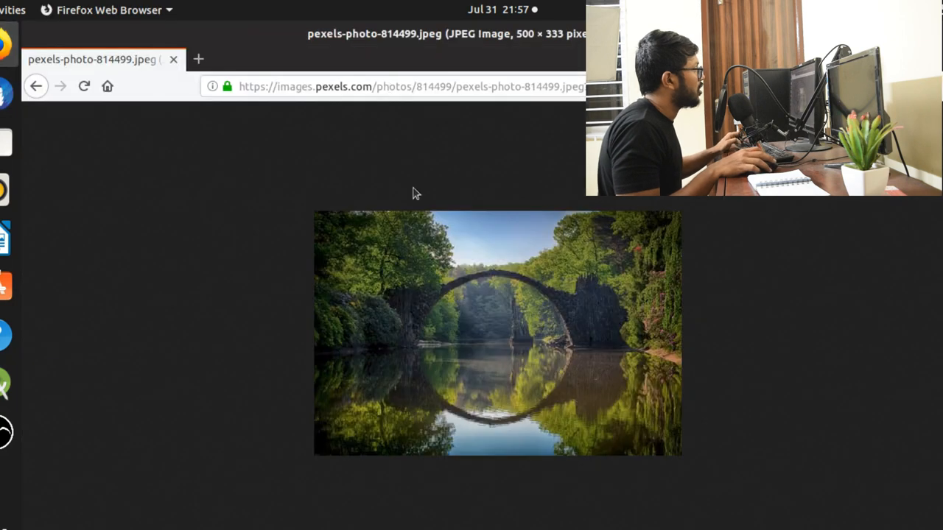
# - Copy the image location of the arched-bridge Pexels photo in Firefox
pyautogui.rightClick(498, 332)
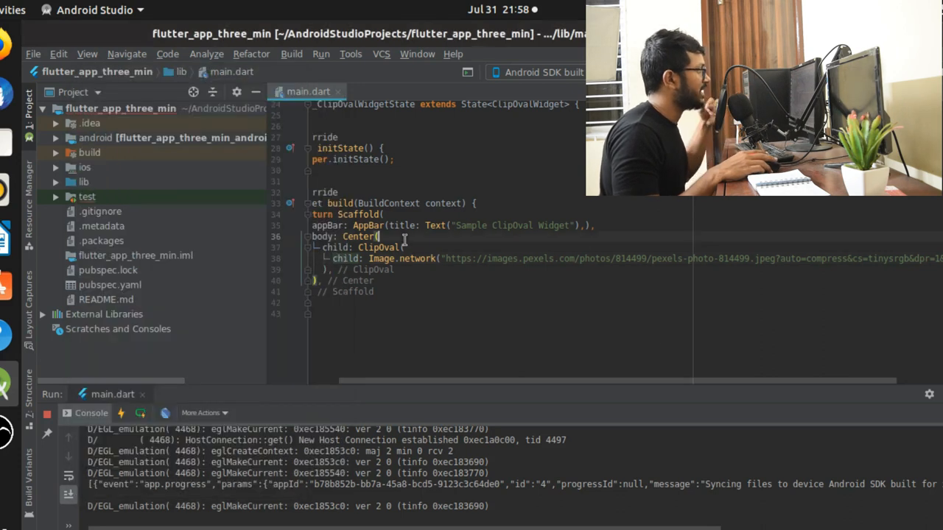
# - Cut the ClipOval with its Image.network out of the Center's child
pyautogui.press('enter')
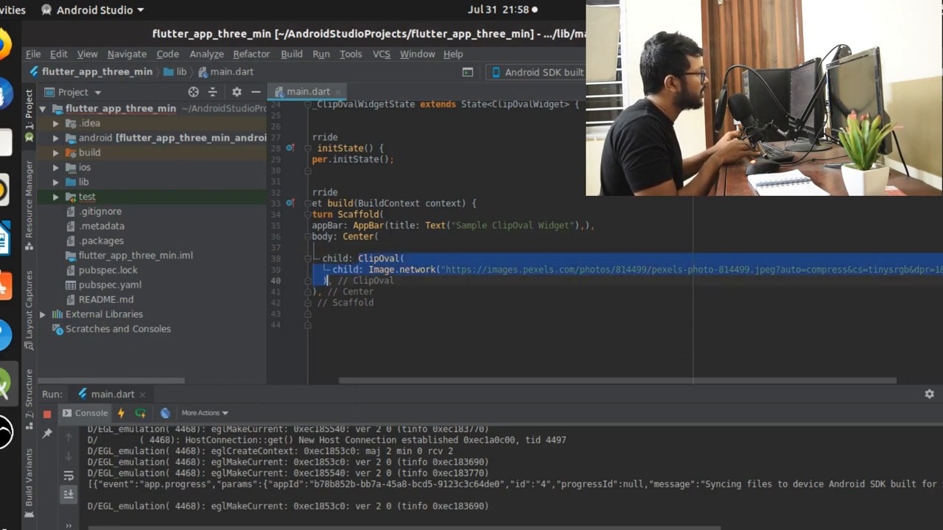
pyautogui.click(354, 259)
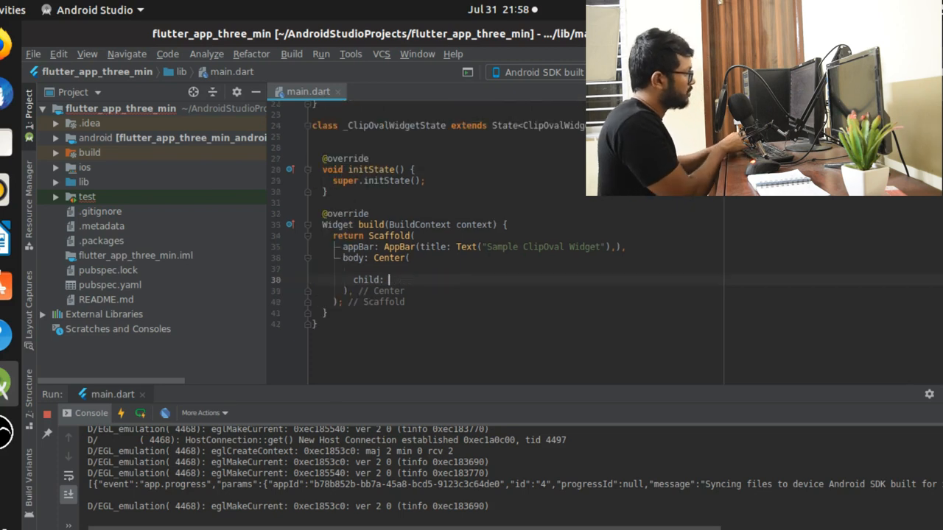
# - Wrap the ClipOval in a Container with height 200.0 and width 200.0
pyautogui.write('Container(')
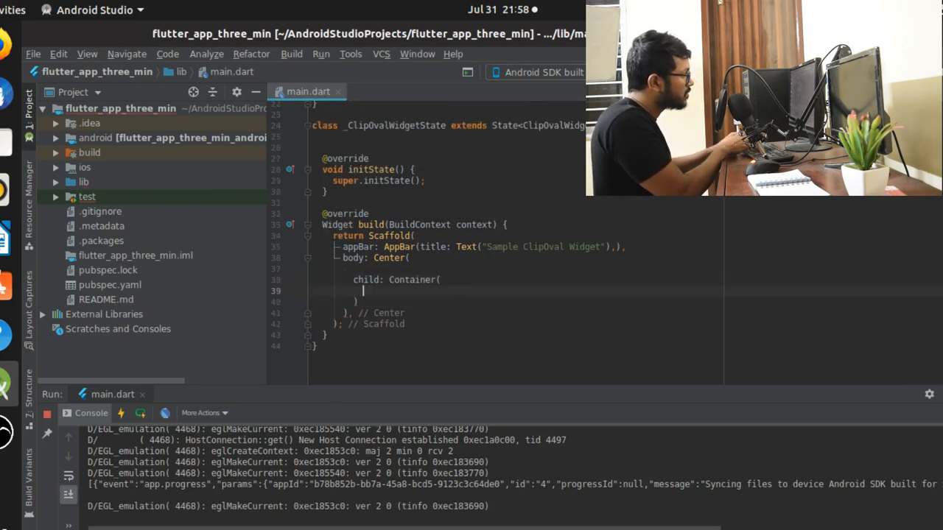
pyautogui.write('child: ClipOval(')
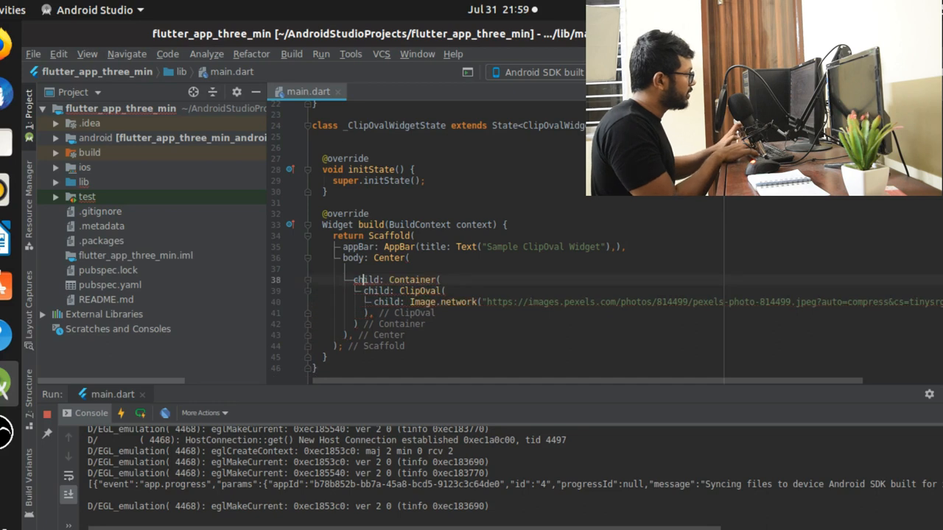
pyautogui.write('ha')
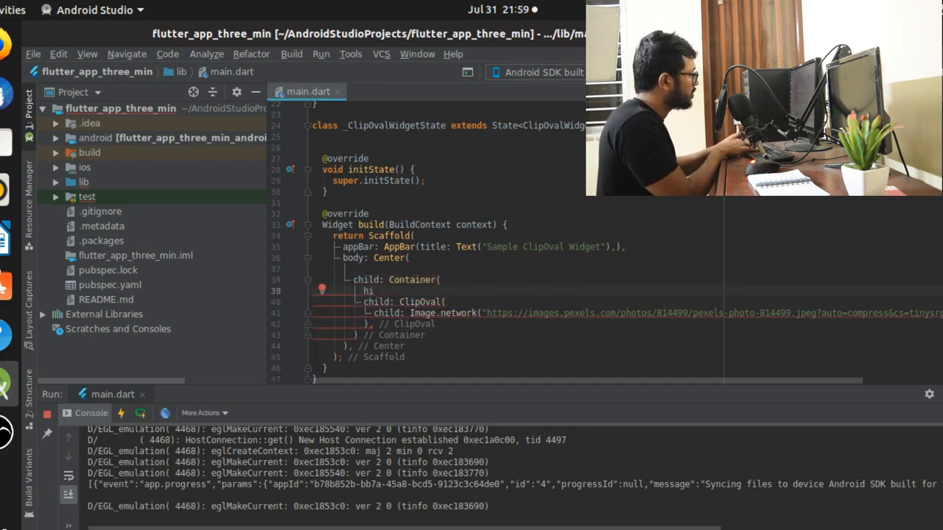
pyautogui.write('height: 2,')
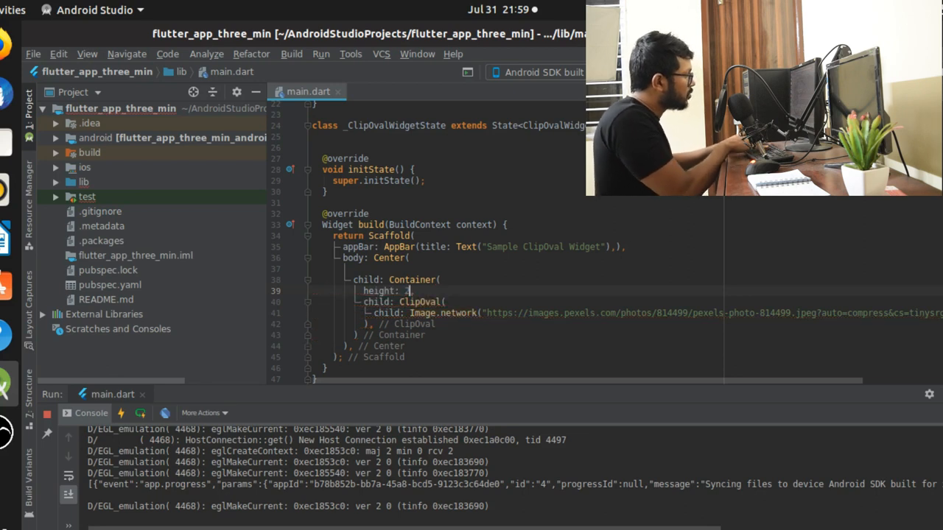
pyautogui.write('200.0')
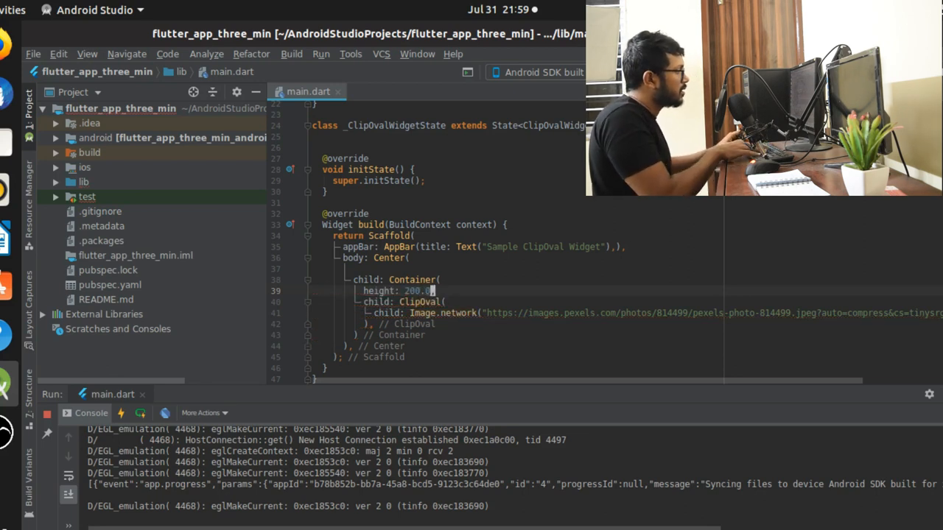
pyautogui.write('width:')
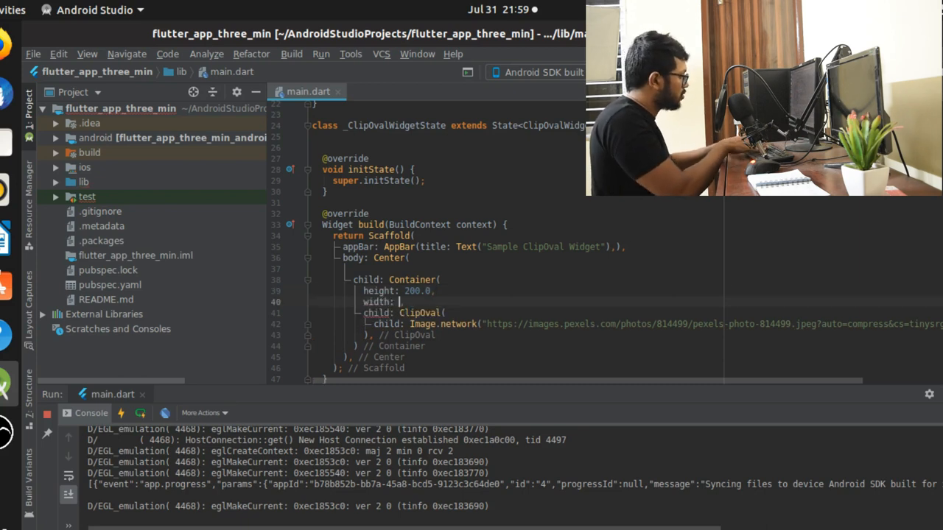
pyautogui.write('200.0,')
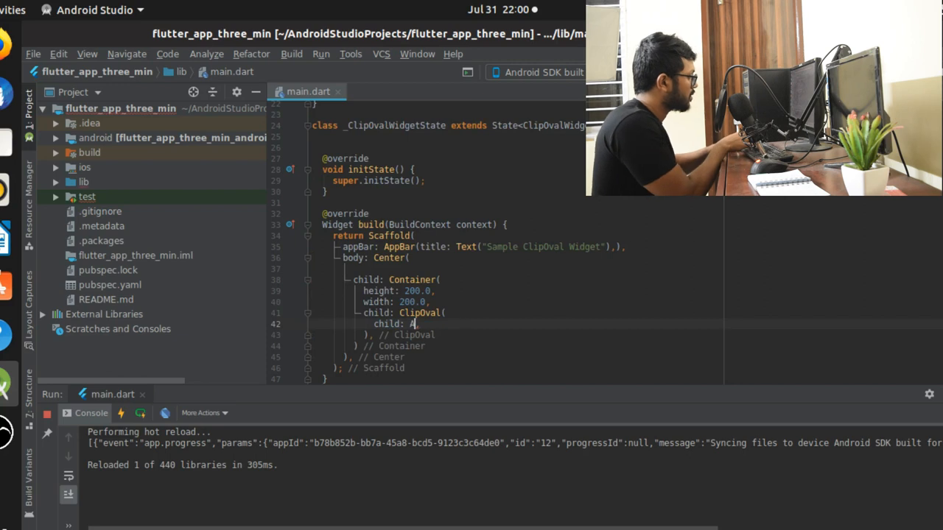
# - Insert an Align with heightFactor 0.2 around the network image inside ClipOval
pyautogui.write('lign(')
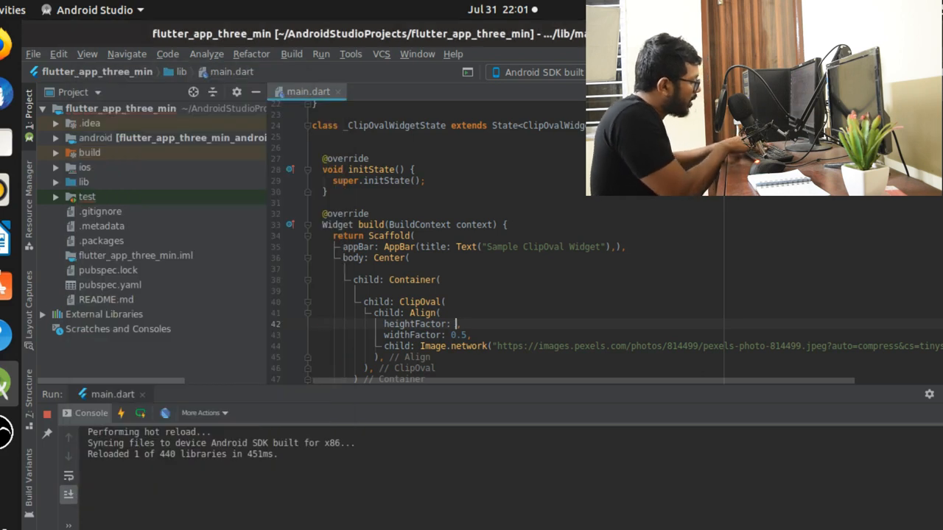
pyautogui.write('0.2')
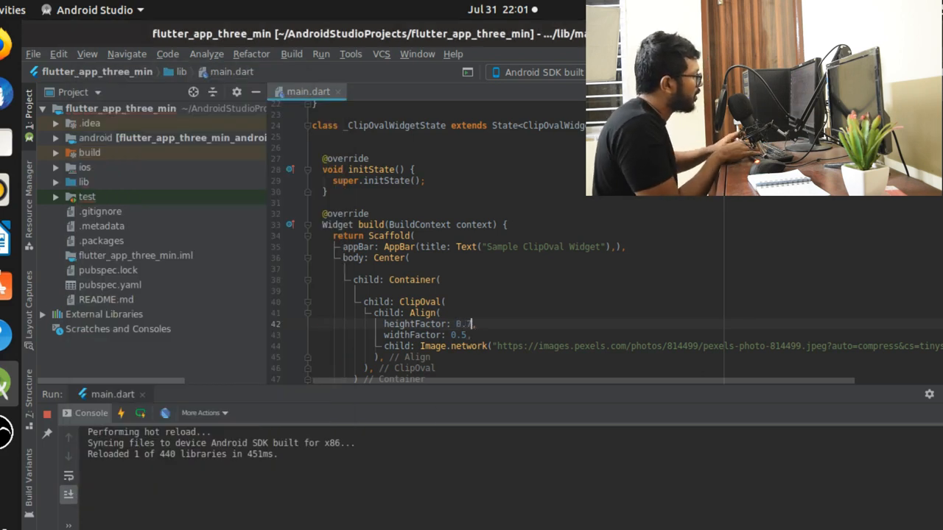